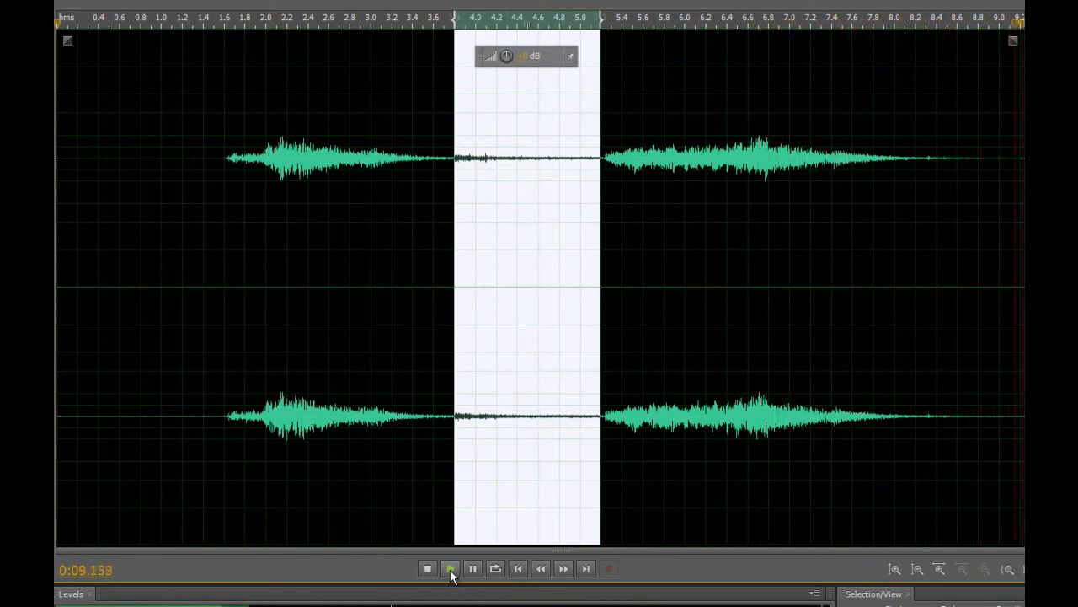
Step: Play the stereo clip from the start to hear the silent gap between the two sounds
{"action": "left_click", "coordinate": [450, 568]}
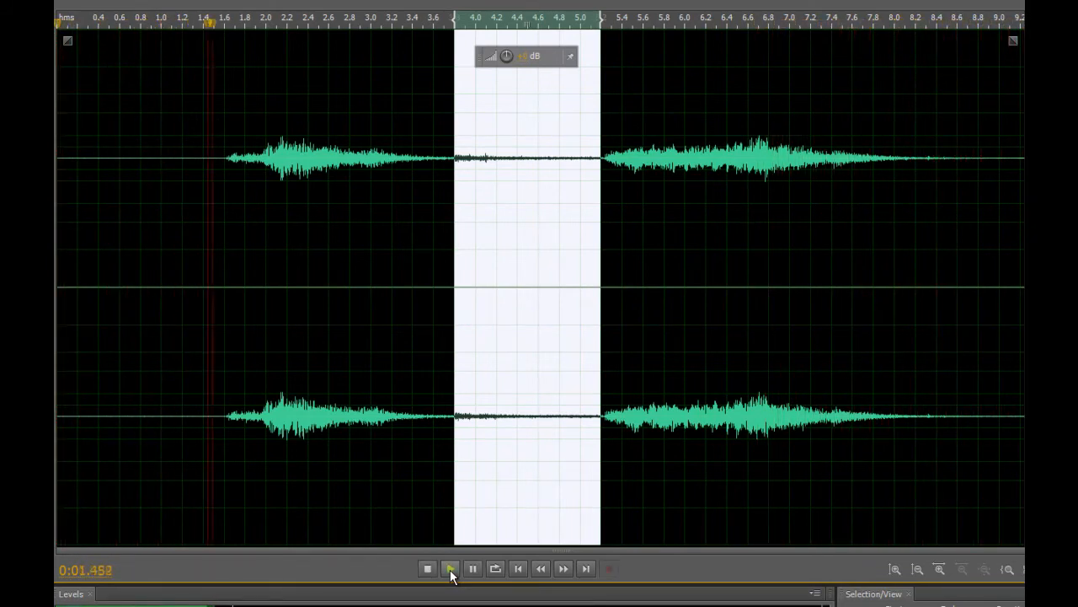
{"action": "left_click", "coordinate": [449, 568]}
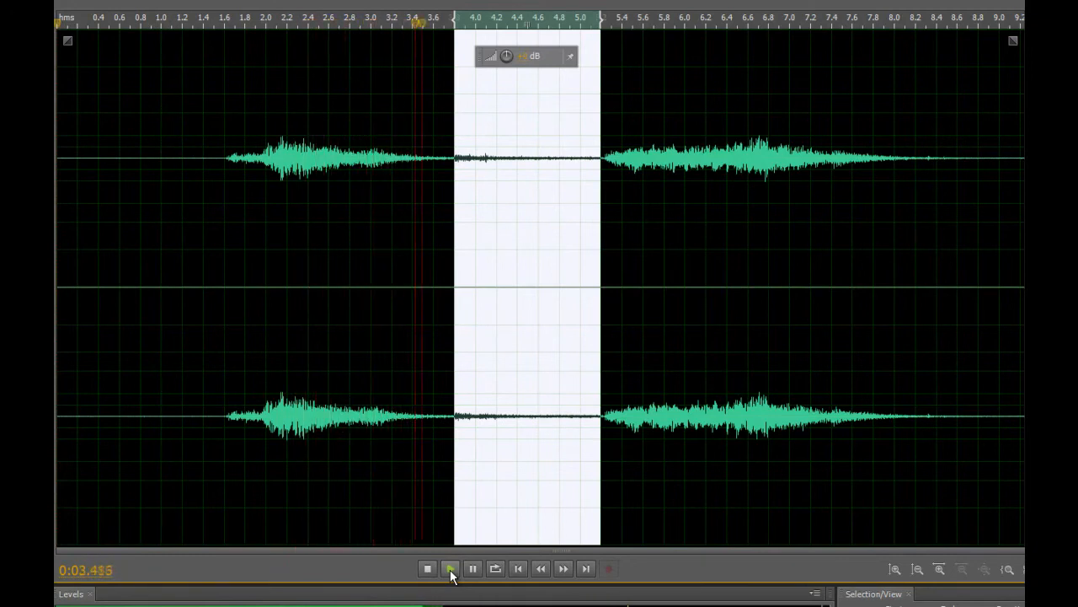